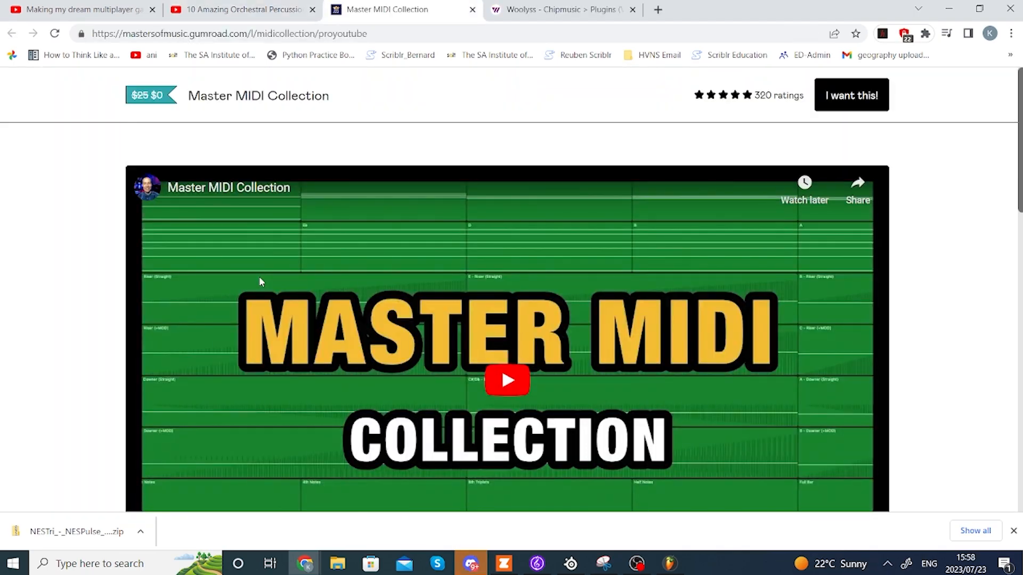
- Switch to the Close Grand piano roll and play back its layered melody and chords
{"action": "left_click", "coordinate": [504, 380]}
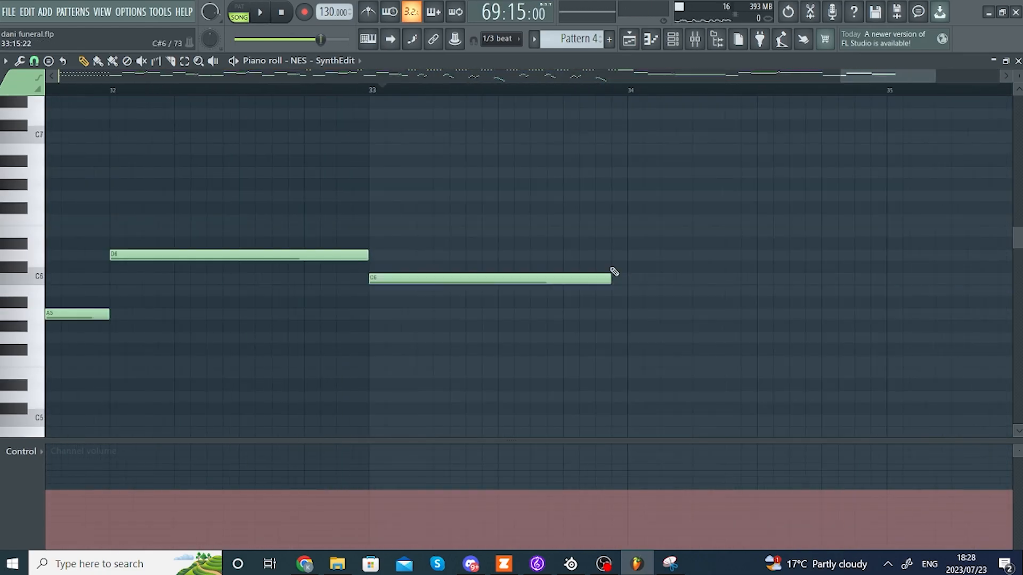
{"action": "left_click", "coordinate": [261, 11]}
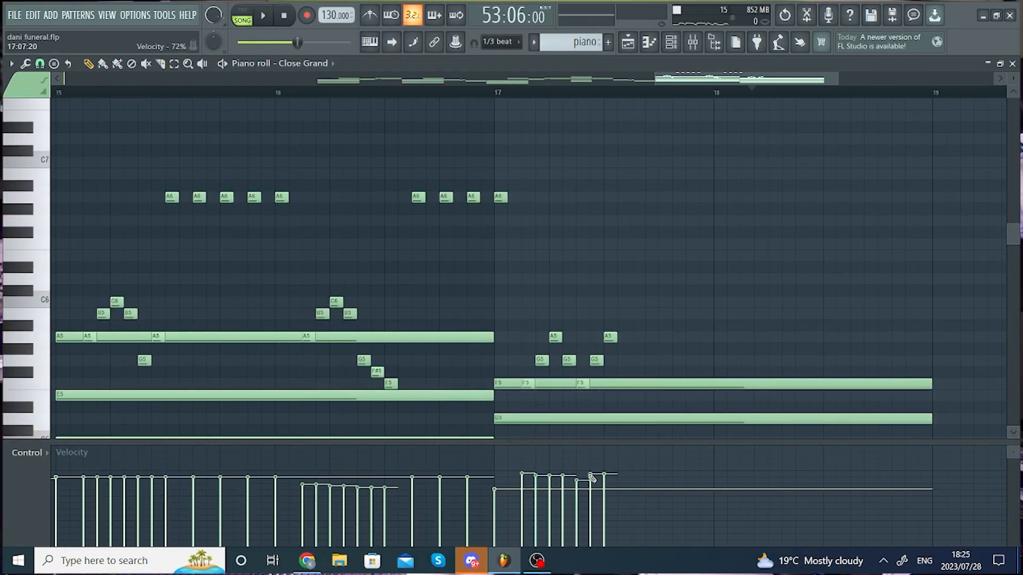
{"action": "left_click", "coordinate": [265, 16]}
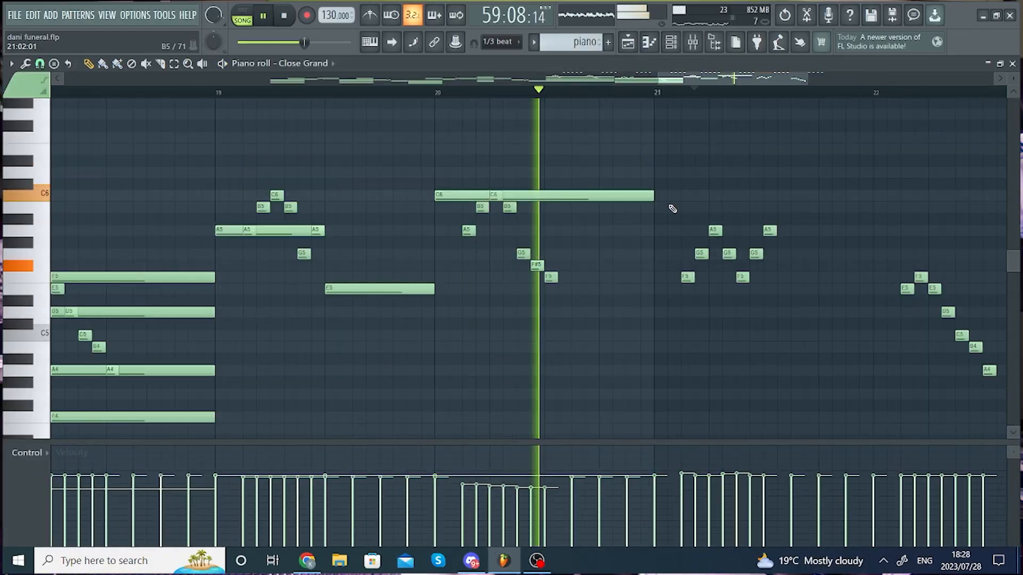